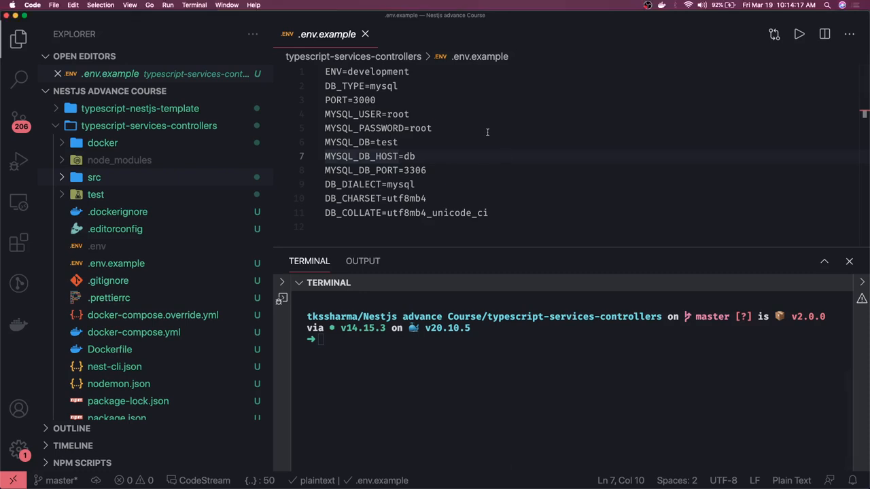
# Expand src under typescript-services-controllers to show the app controllers, module, entity, interface and services folders.
pyautogui.click(94, 177)
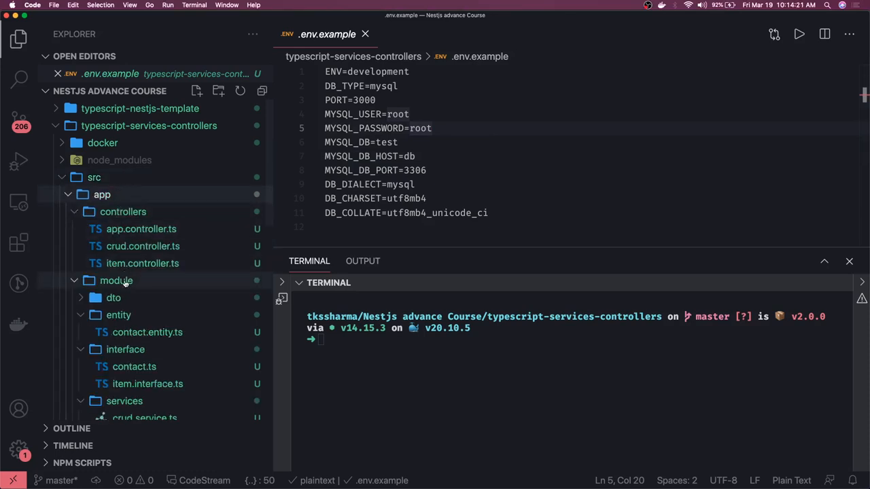
pyautogui.moveTo(116, 281)
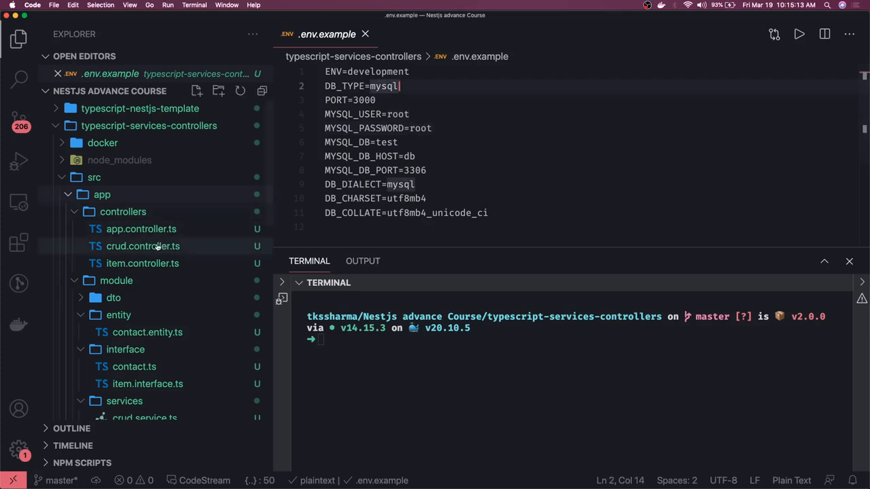
# Open app.controller.ts showing AppController's /testAuth0 and /health routes, cursor at end of line 10.
pyautogui.click(141, 230)
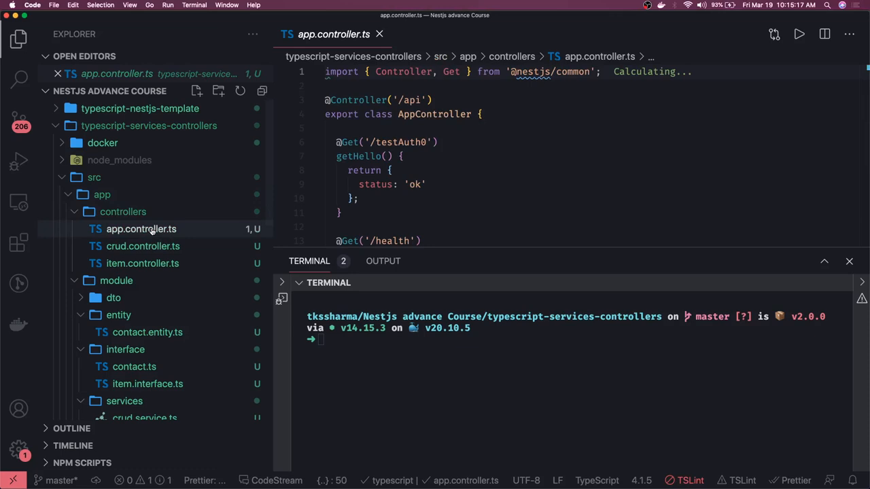
pyautogui.moveTo(141, 229)
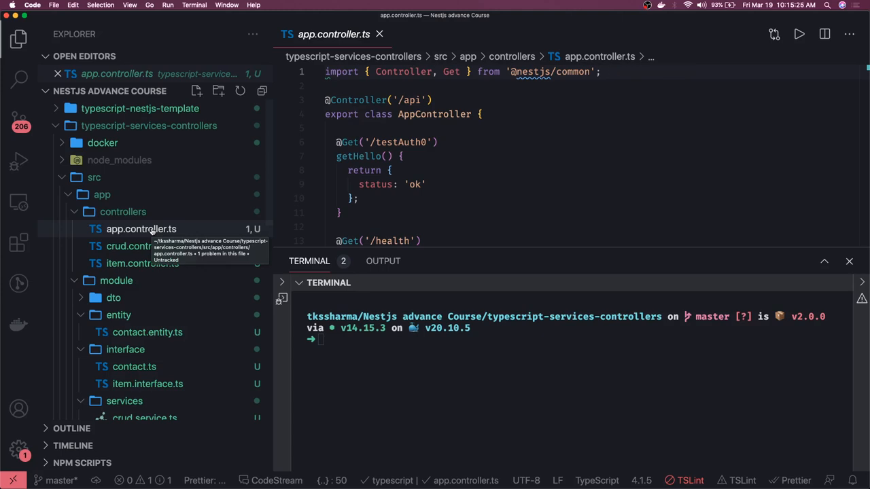
pyautogui.moveTo(141, 229)
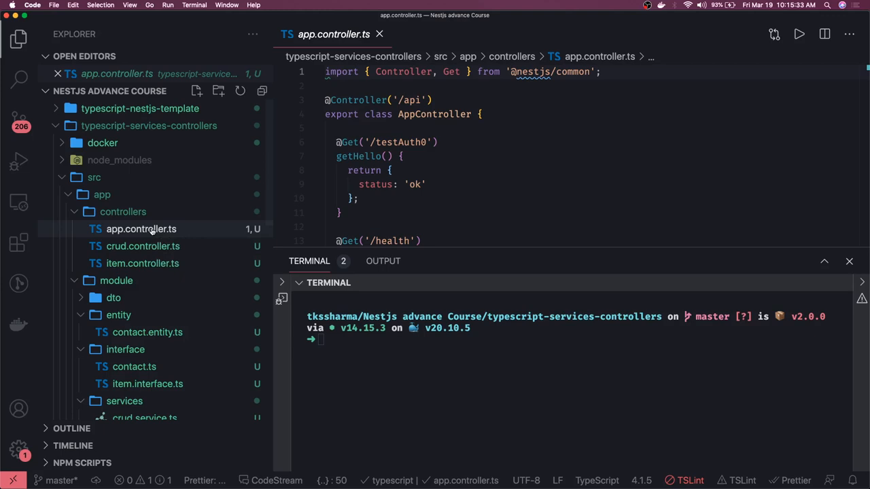
pyautogui.click(342, 213)
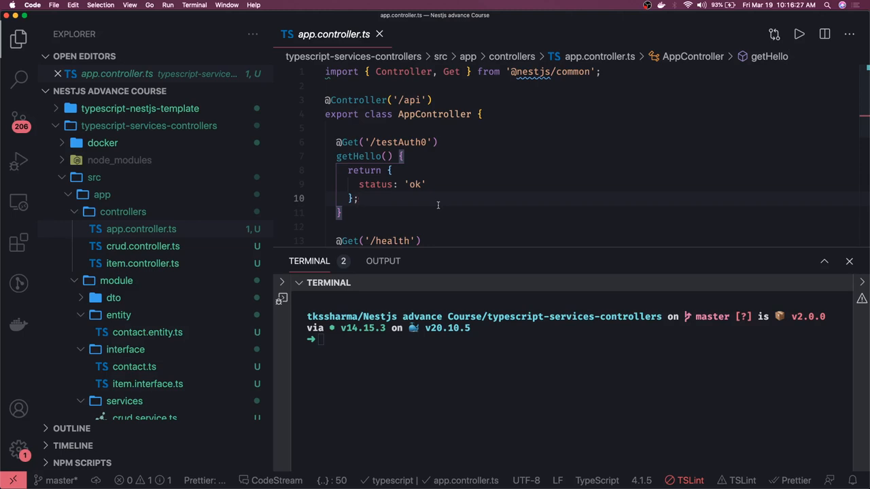
pyautogui.click(360, 198)
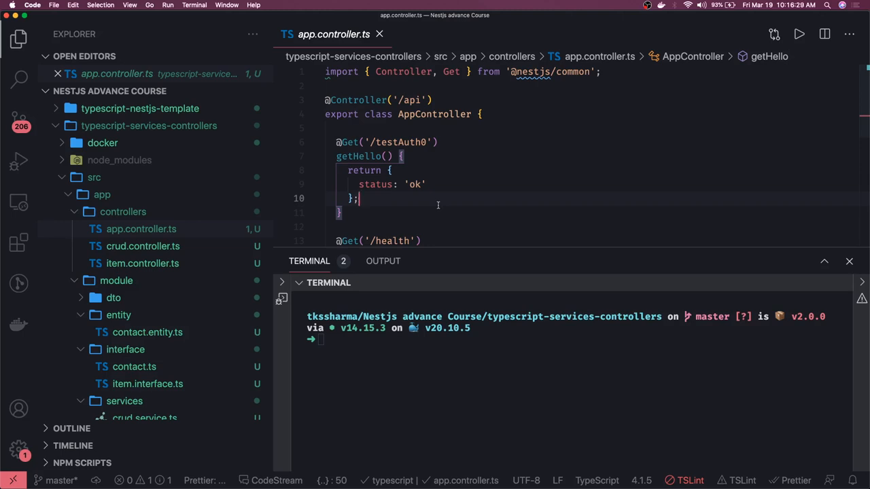